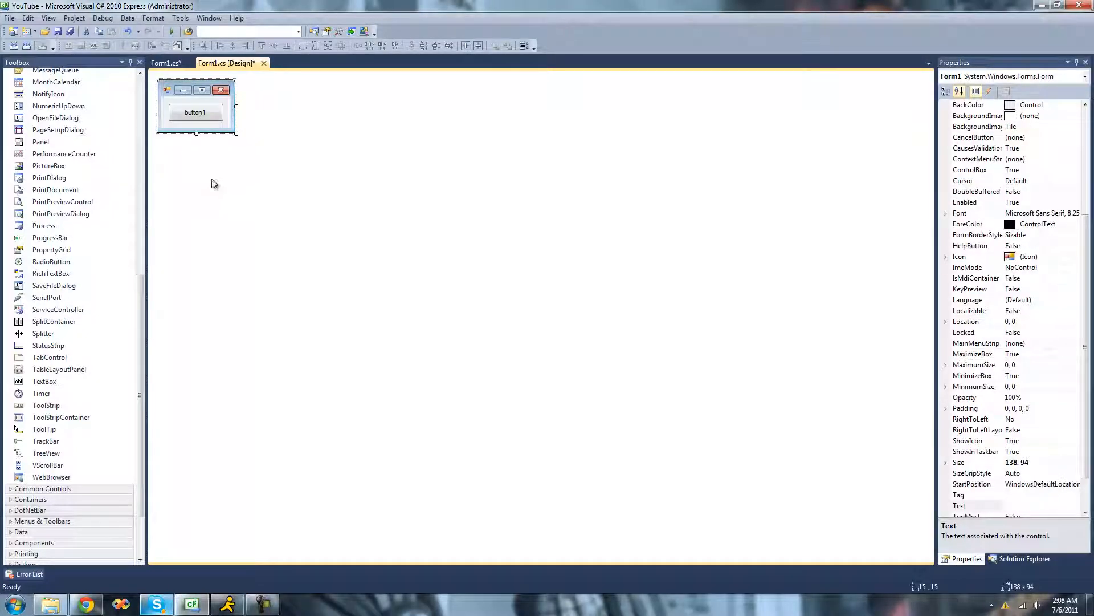
Step: Generate the button1_Click handler from the form designer and show its empty body
double_click(196, 111)
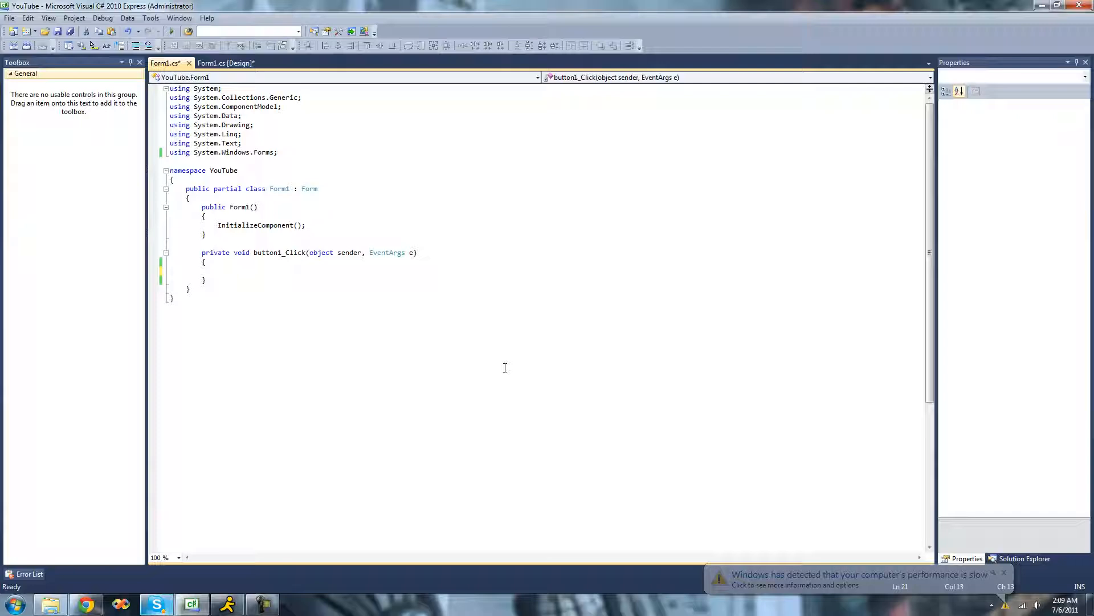
Step: Write string Name = "John Smith"; in the handler body and move to the line's end
left_click(1003, 573)
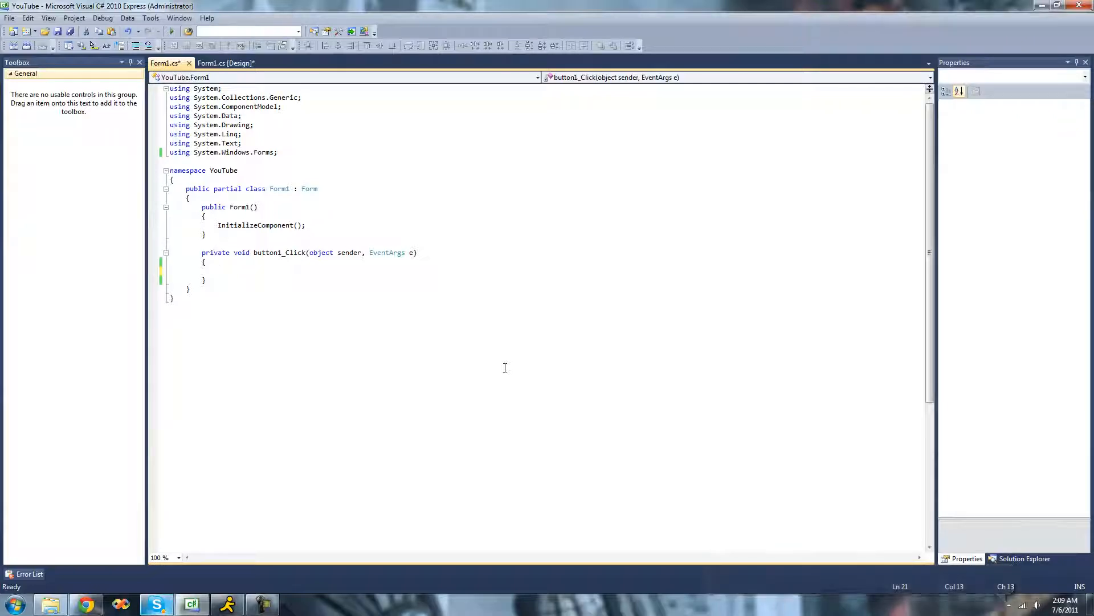
left_click(244, 271)
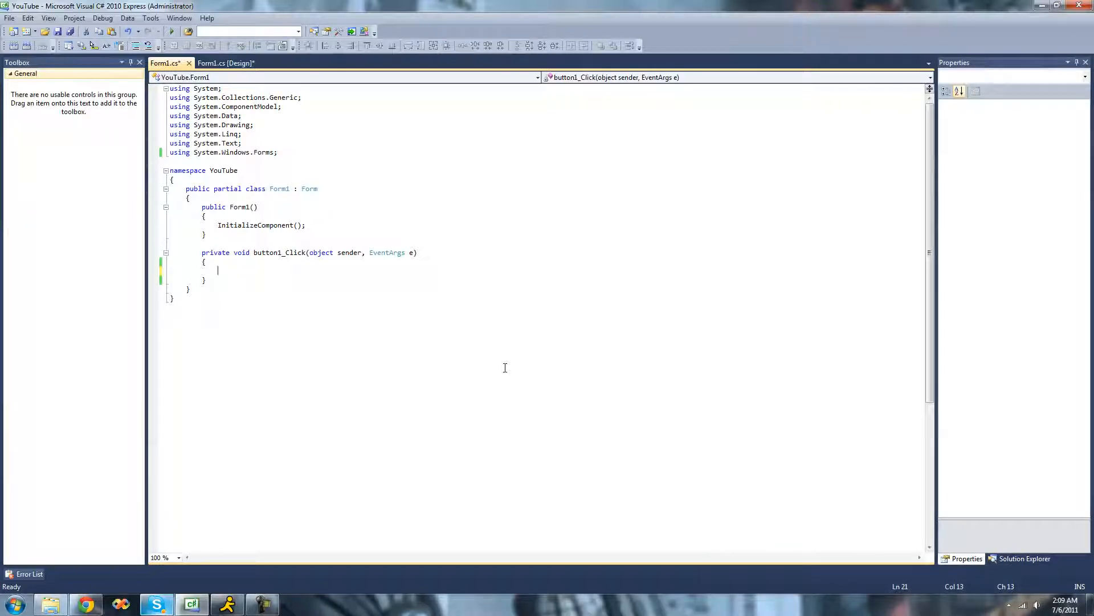
type("string Na")
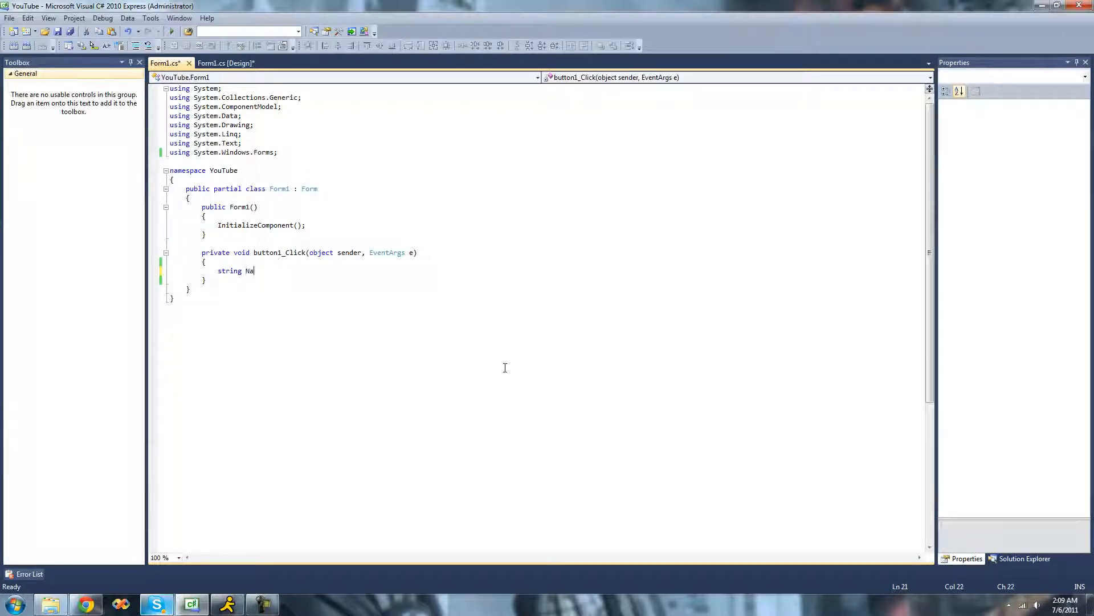
type("me = \"\";")
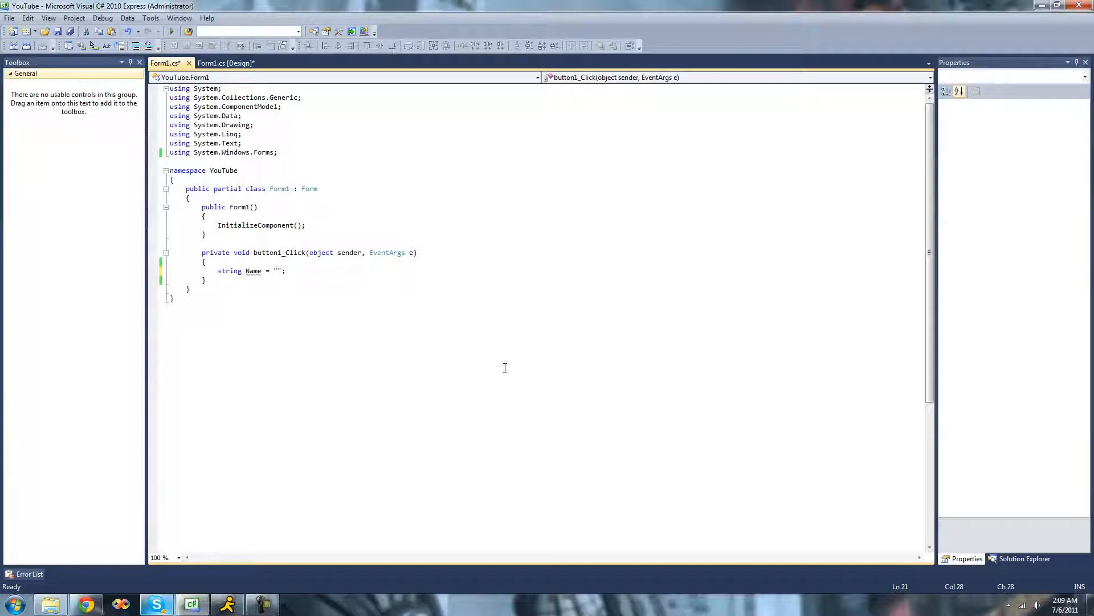
type("John Smith")
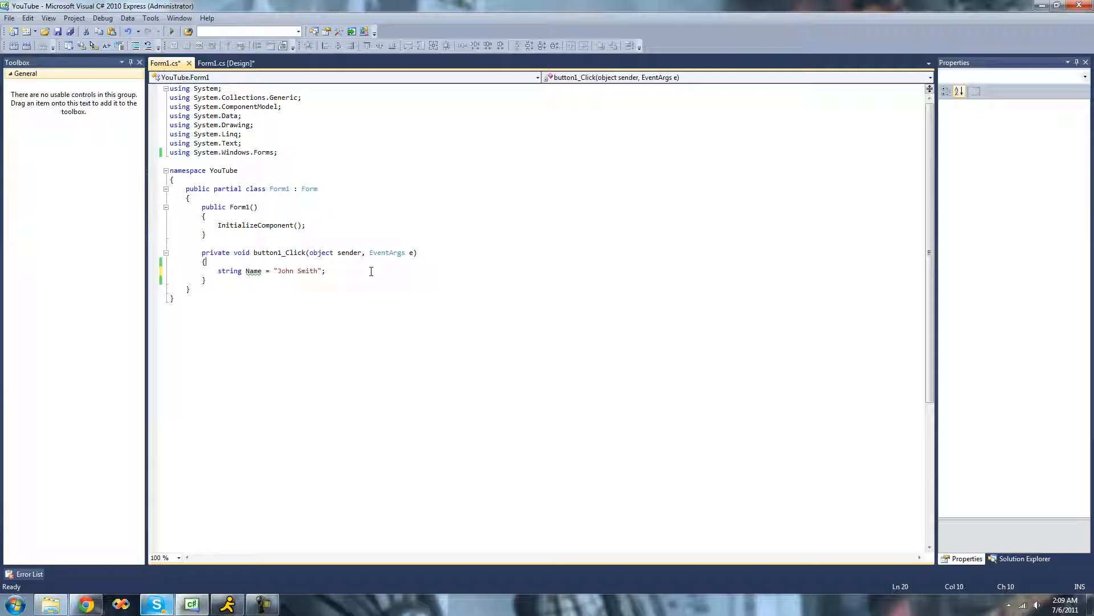
double_click(284, 271)
type("string")
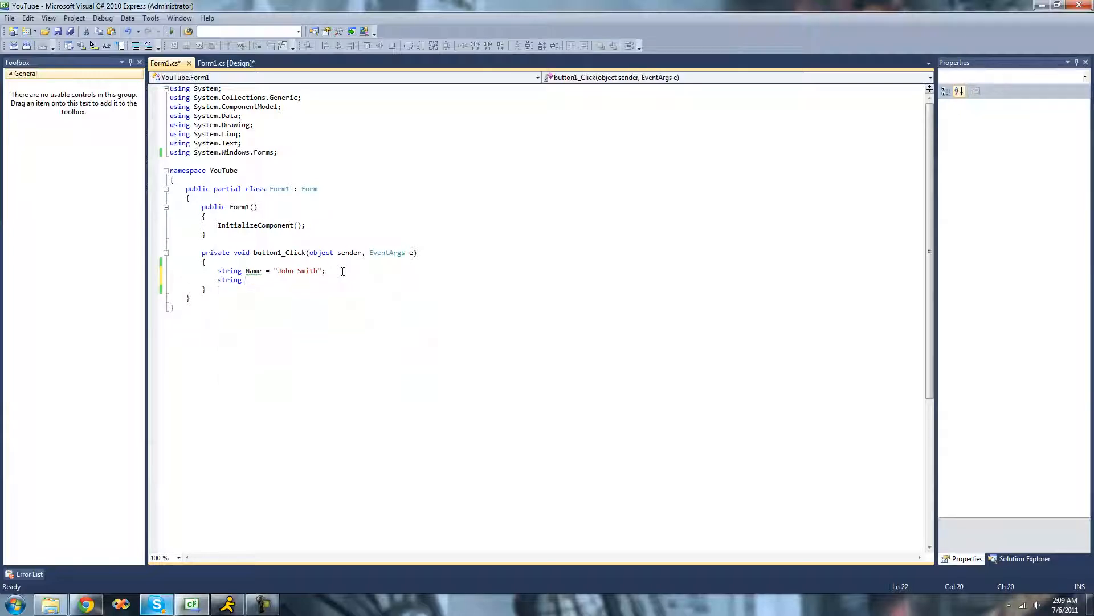
Step: Write string LastName = Name.Substring( with its arguments still pending
type("LastName =")
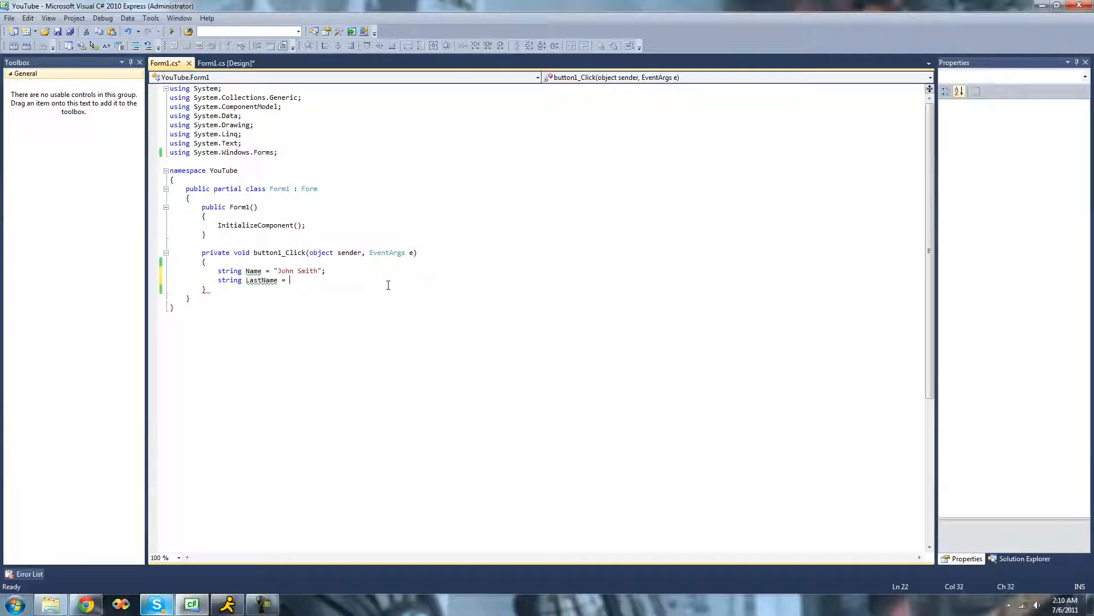
type("Name.Substring(")
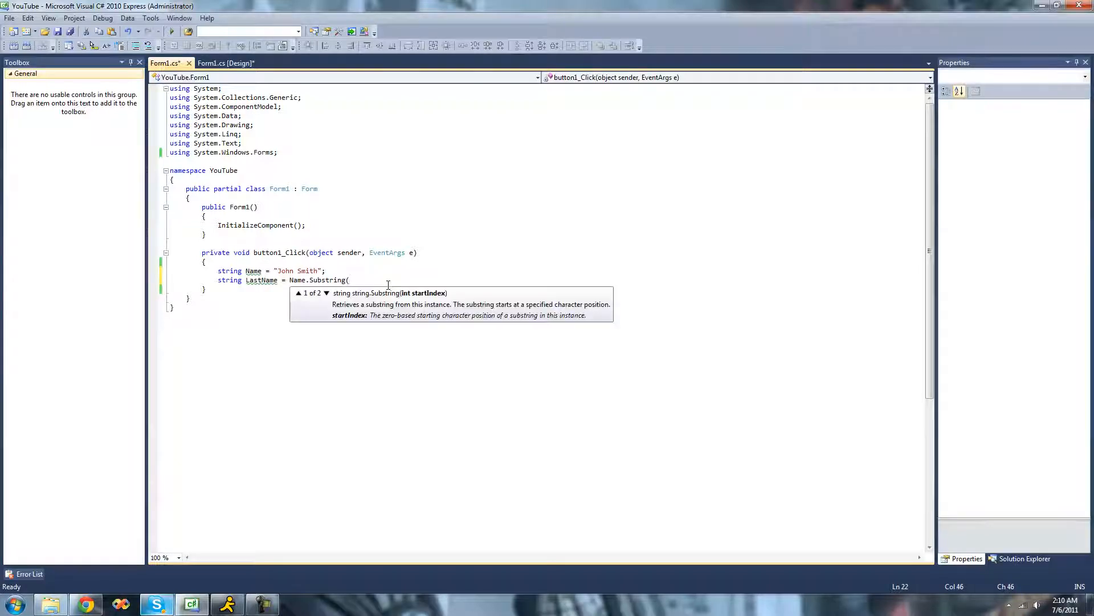
mouse_move(361, 300)
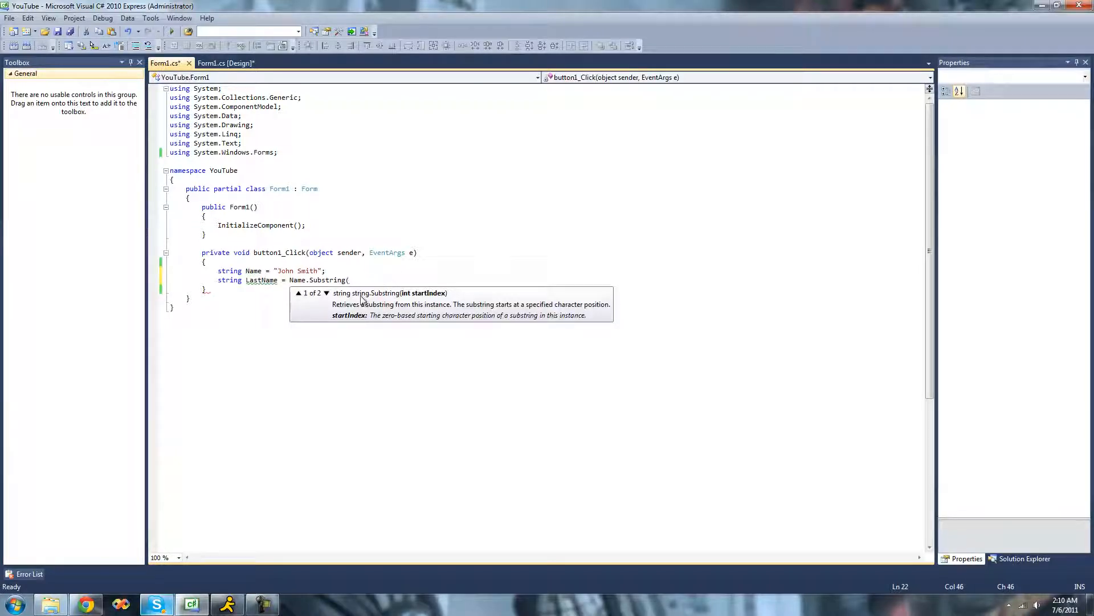
mouse_move(296, 281)
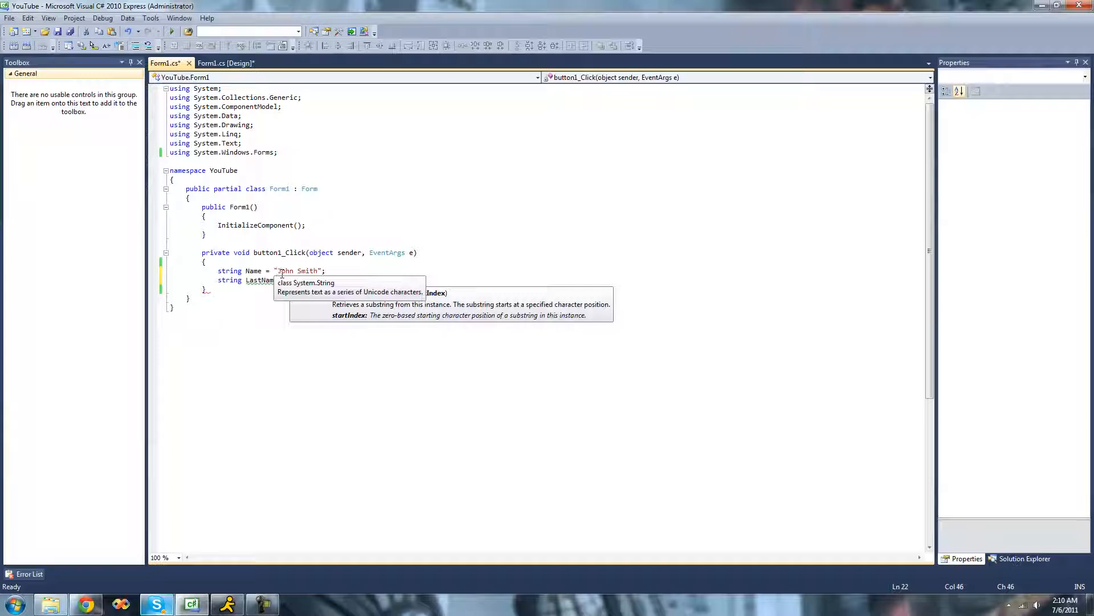
type("Name.Substring(")
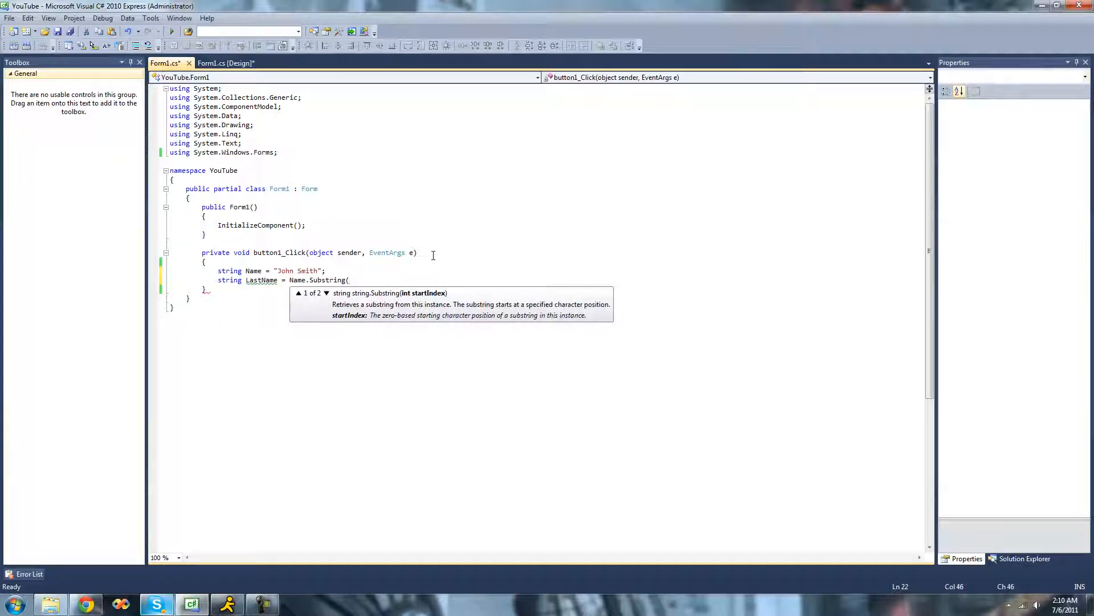
mouse_move(284, 271)
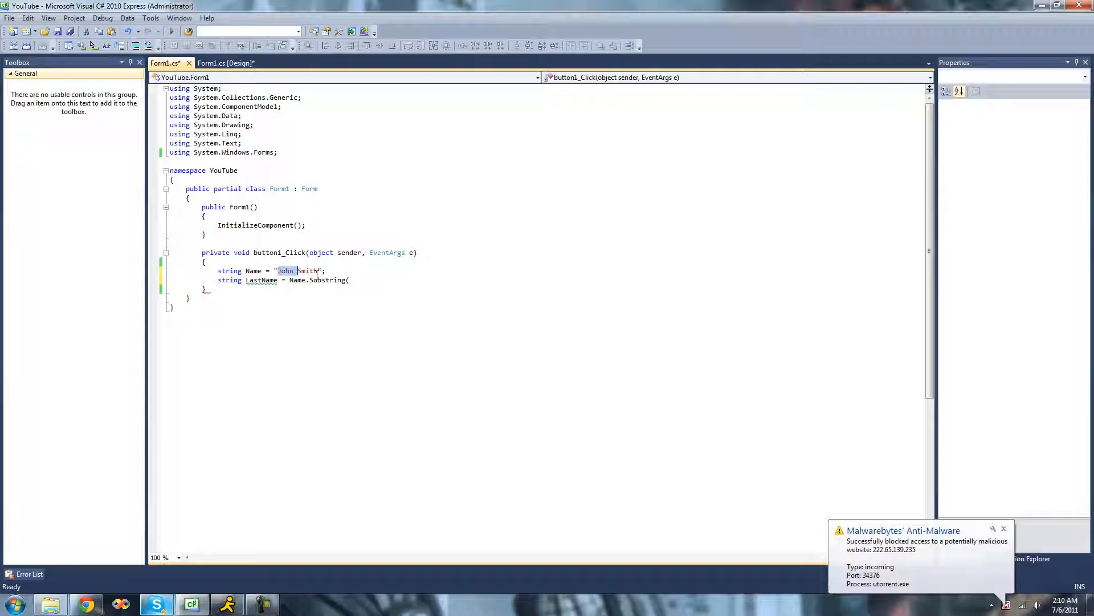
Step: Complete the assignment as Name.Substring(0, 4); using the start-and-length overload
left_click(359, 280)
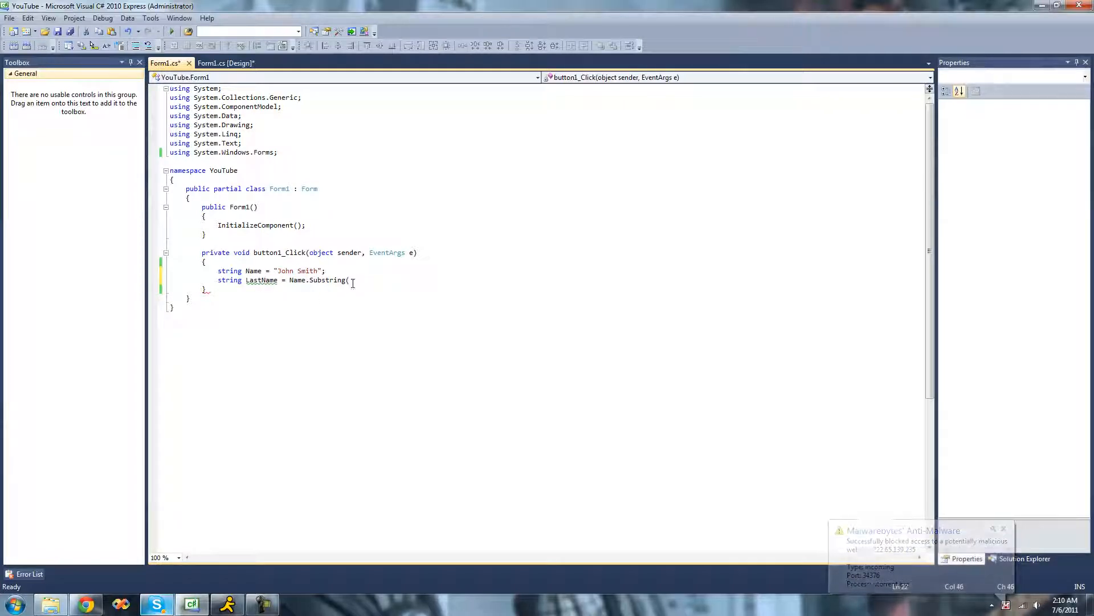
mouse_move(285, 271)
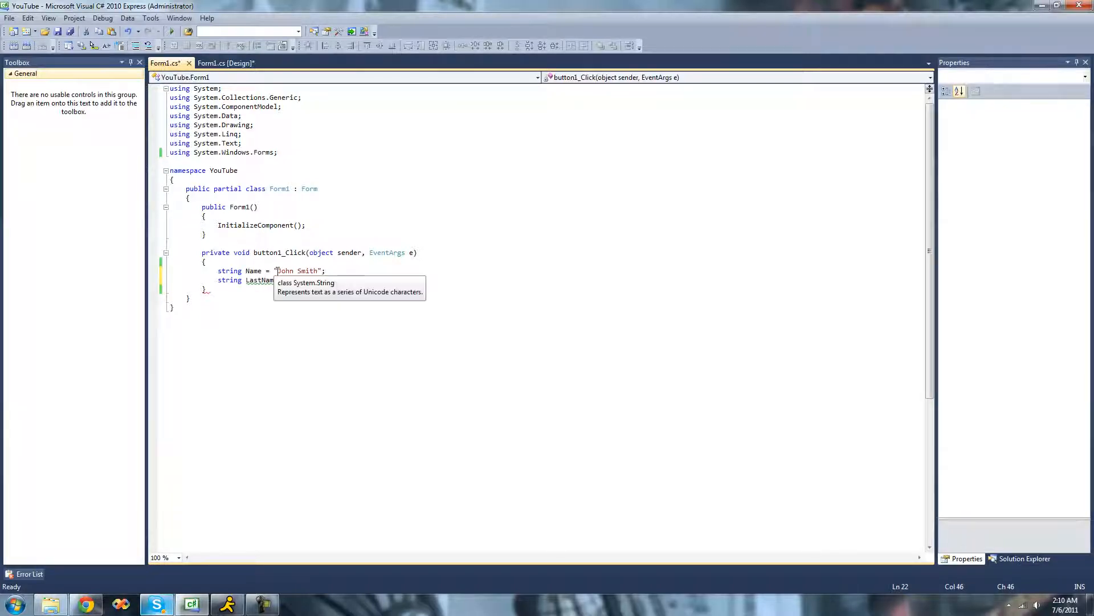
type("= Name.Substring(")
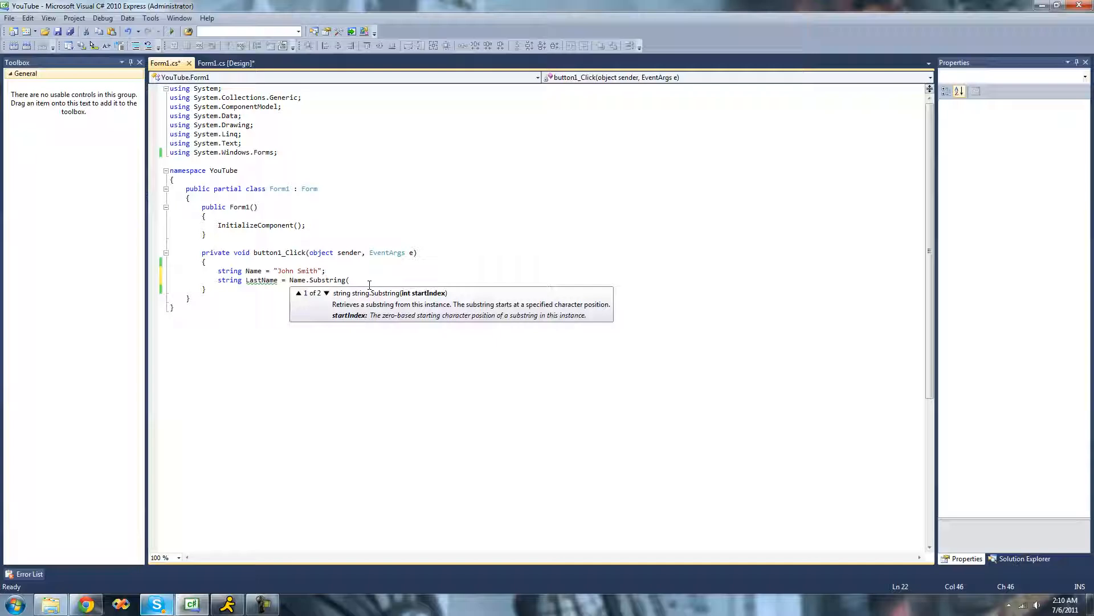
left_click(326, 293)
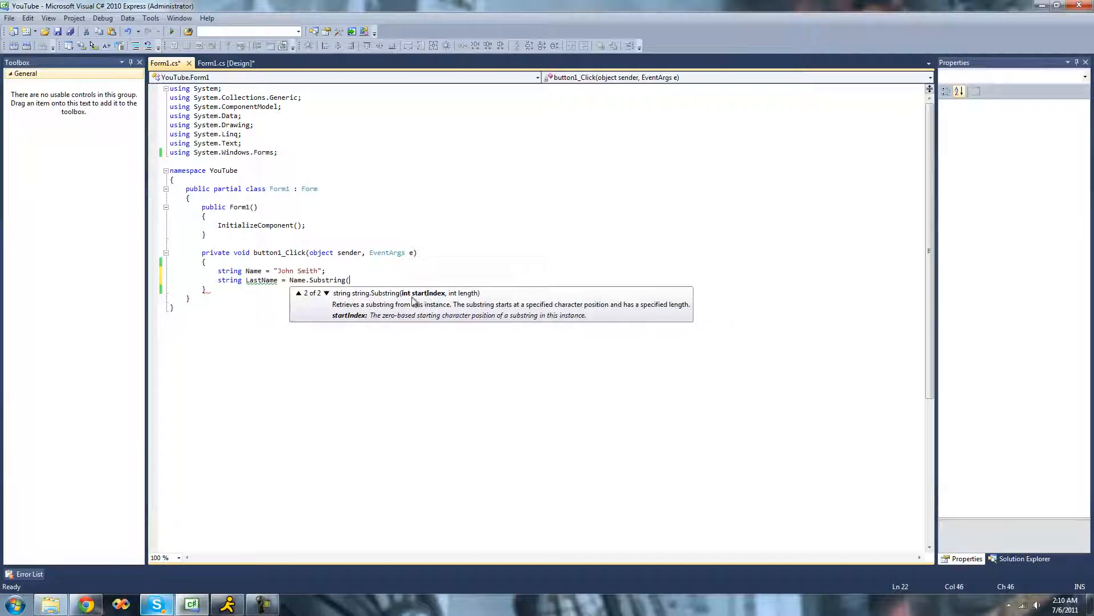
mouse_move(394, 322)
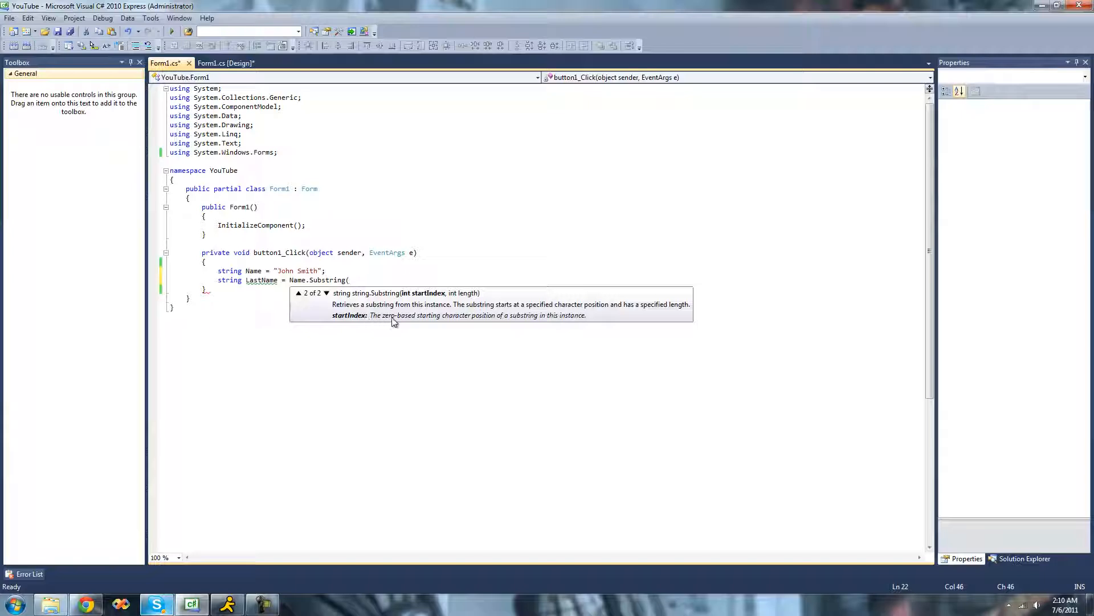
mouse_move(531, 325)
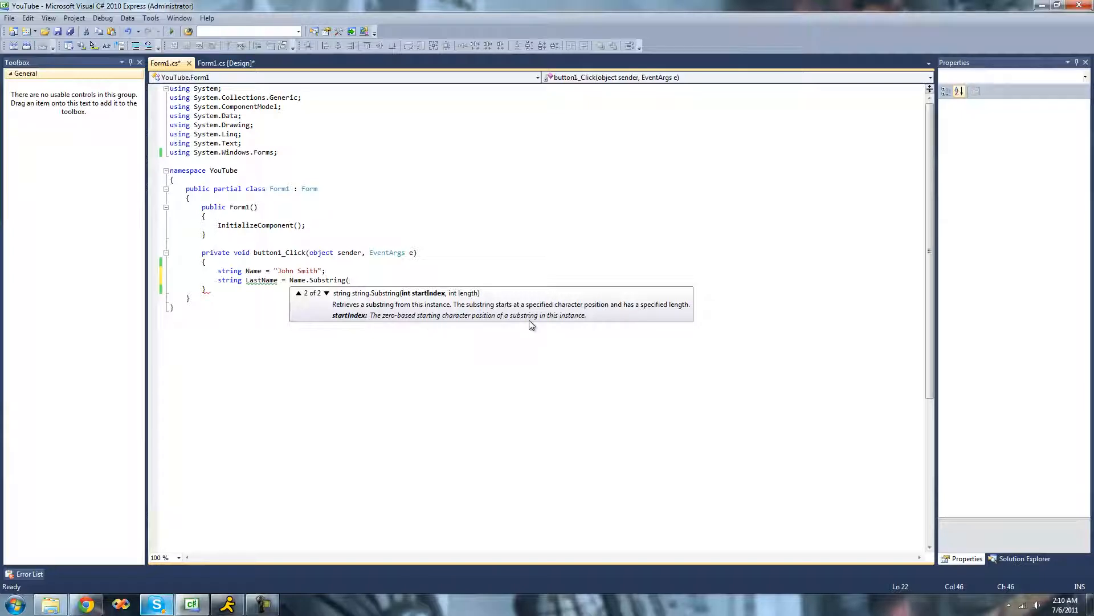
mouse_move(583, 322)
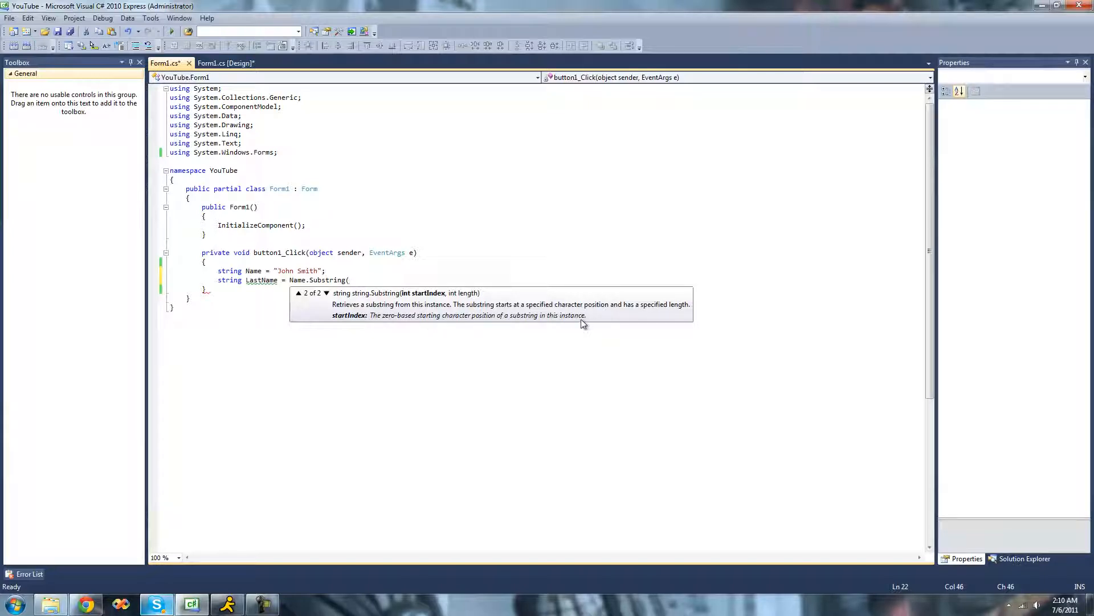
mouse_move(293, 280)
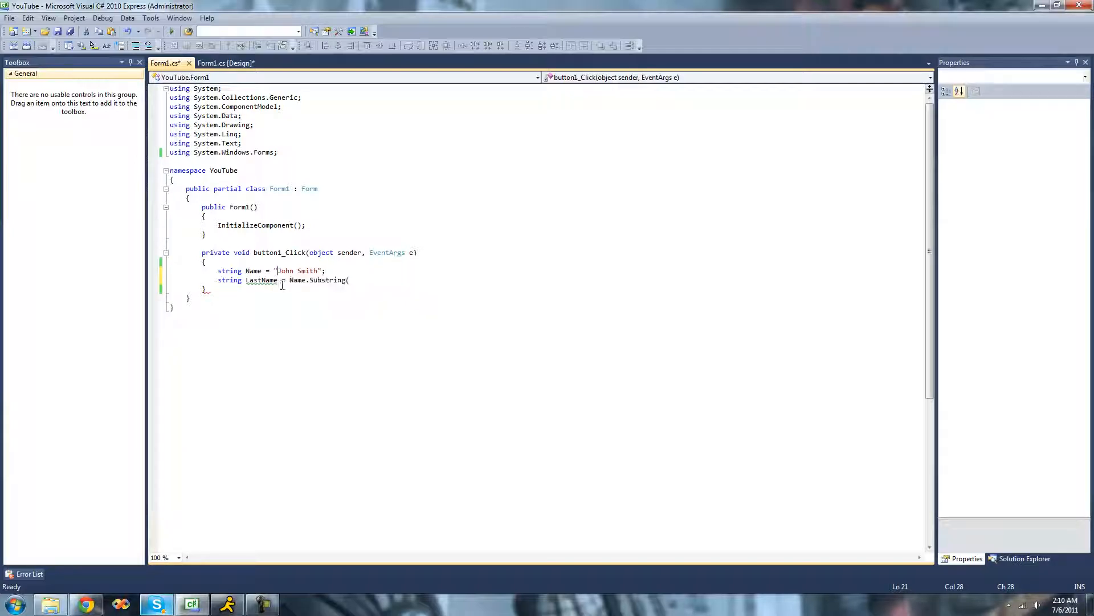
mouse_move(229, 280)
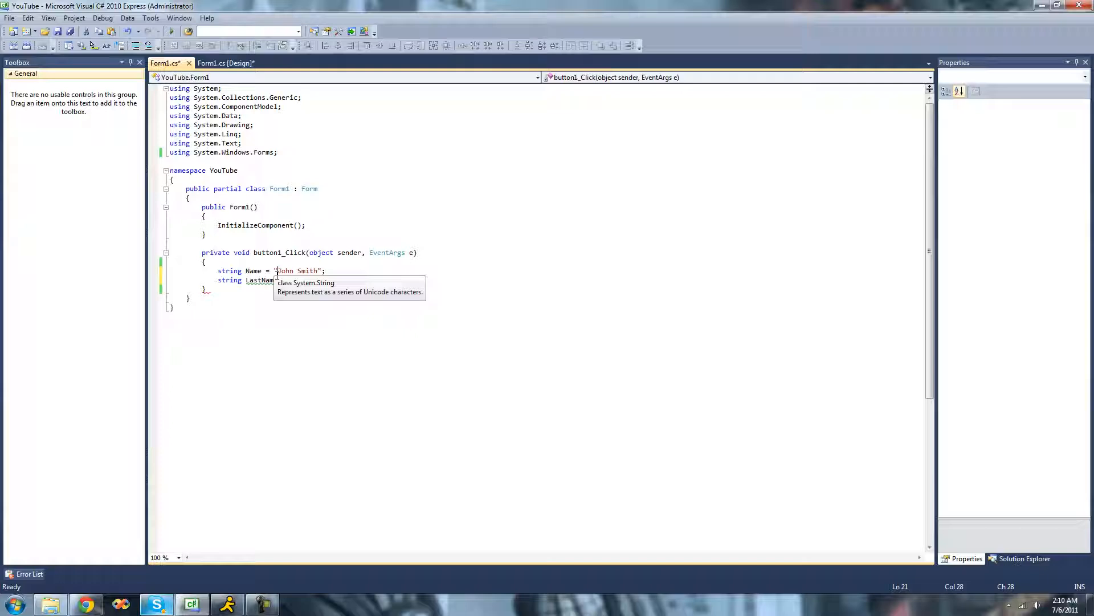
type("= Name.Substring(")
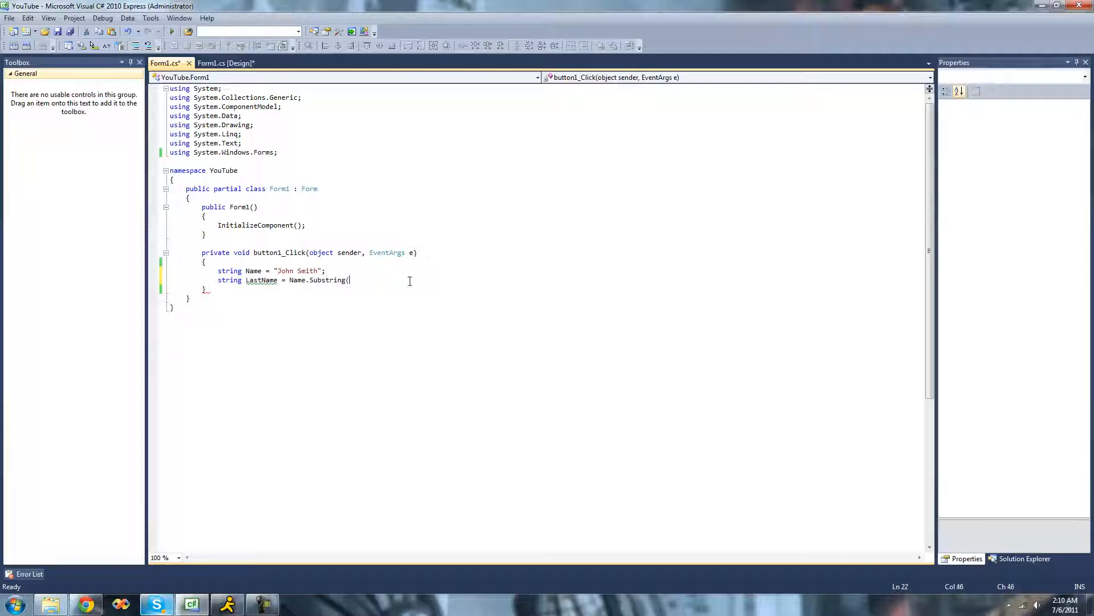
type("0,")
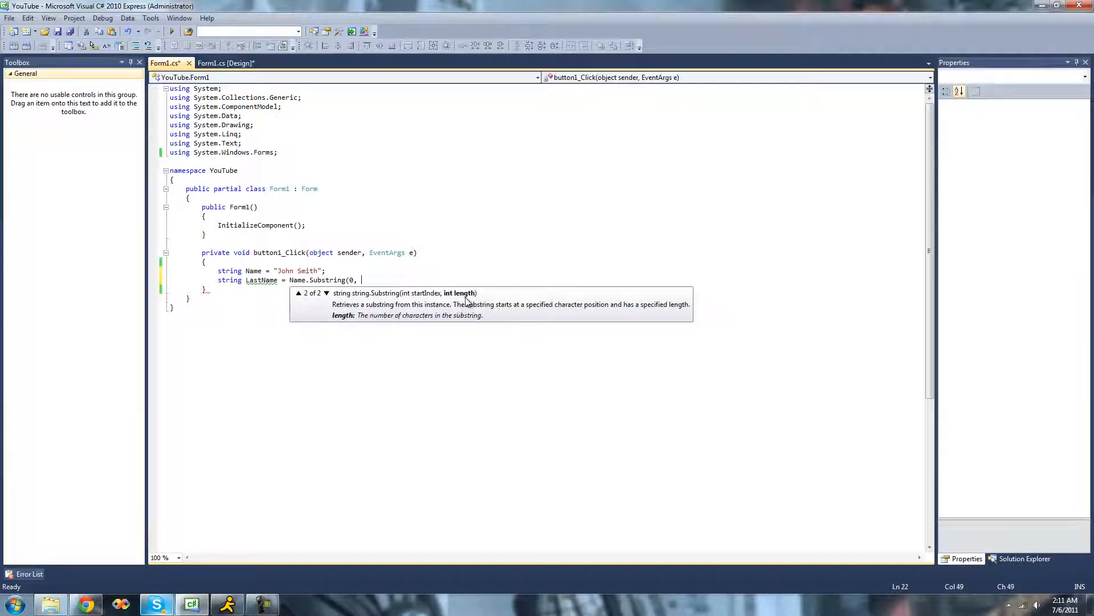
mouse_move(455, 326)
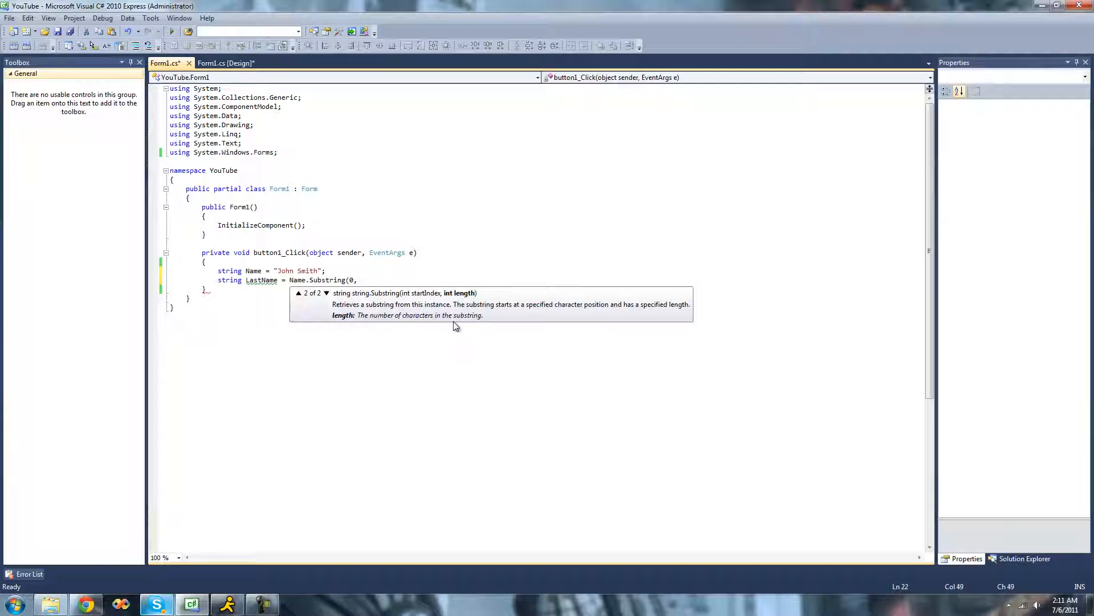
mouse_move(297, 274)
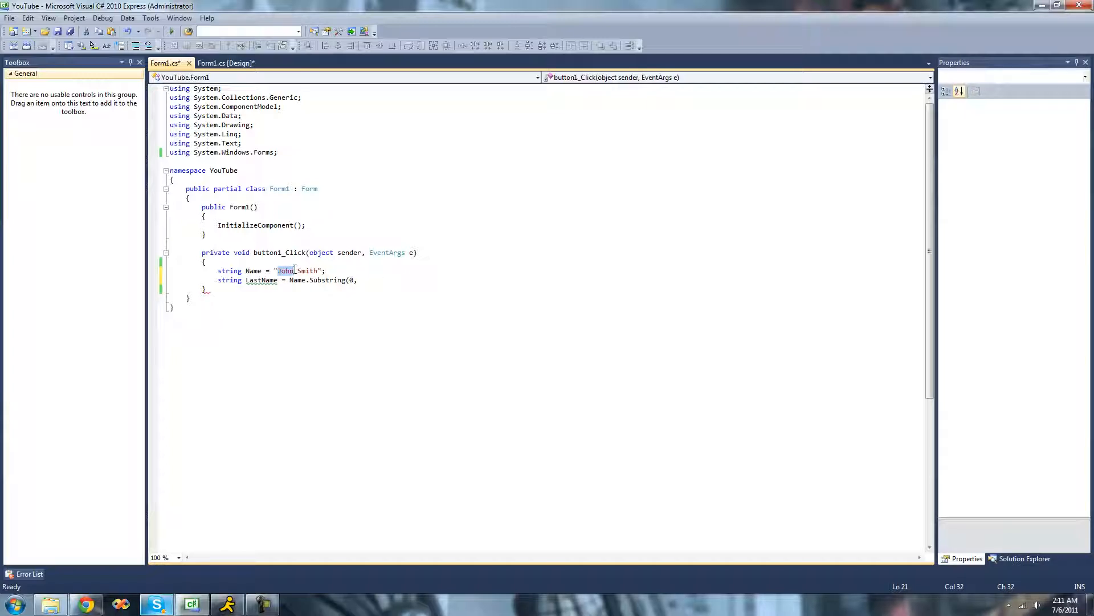
type("4")
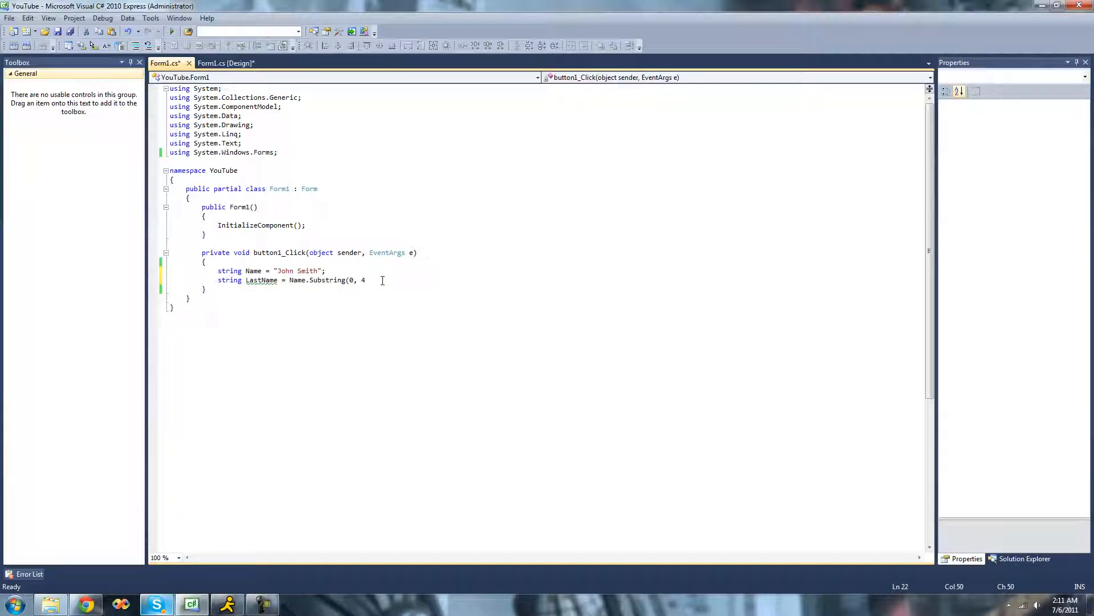
type(");")
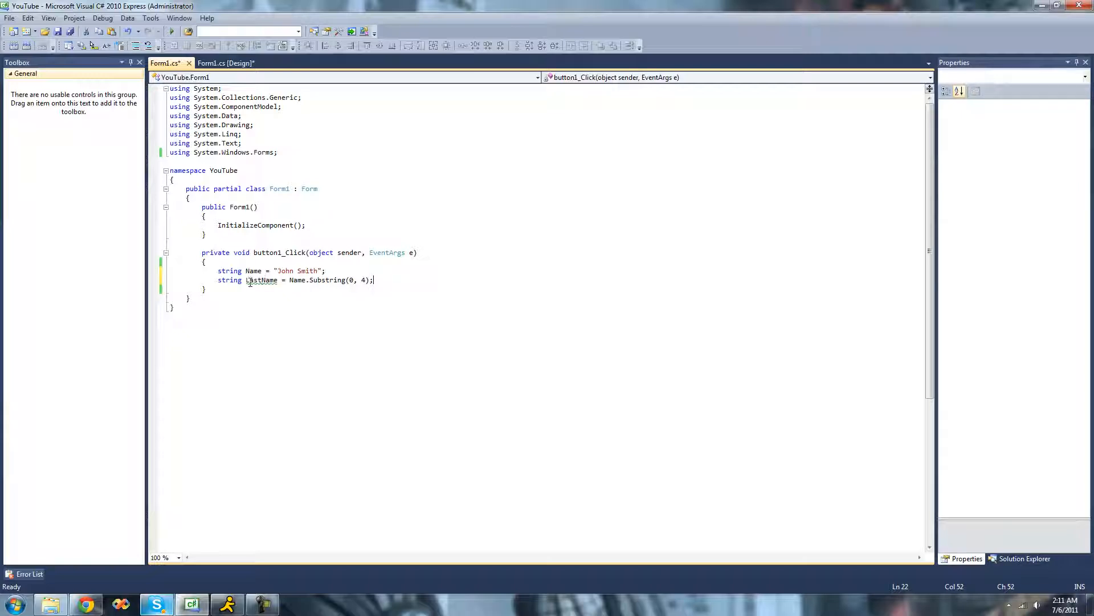
Step: Rename the variable from LastName to FirstName
double_click(261, 281)
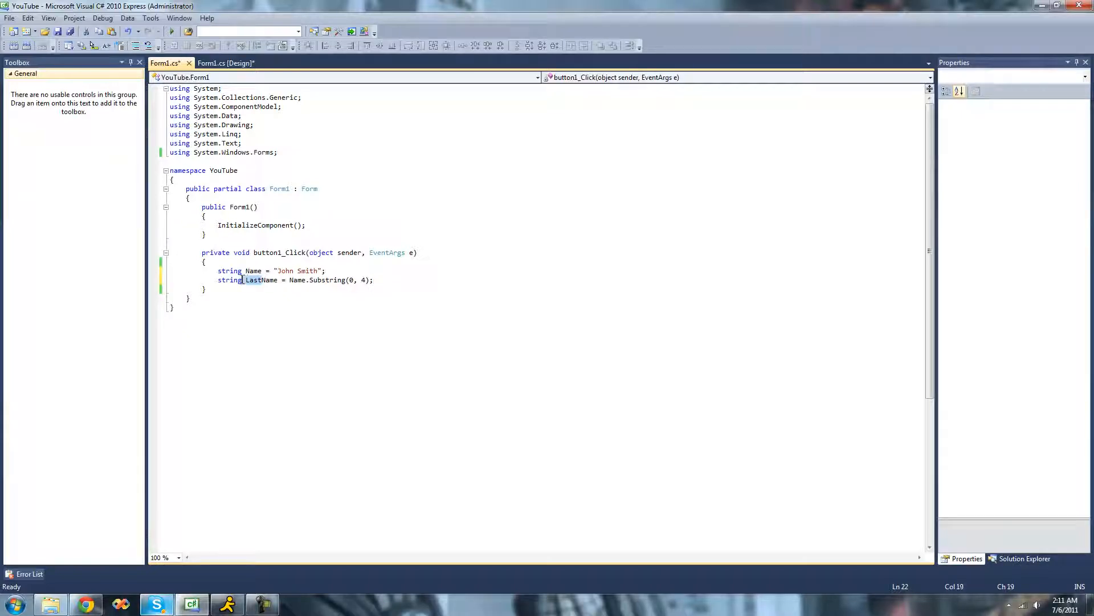
type("FirstName")
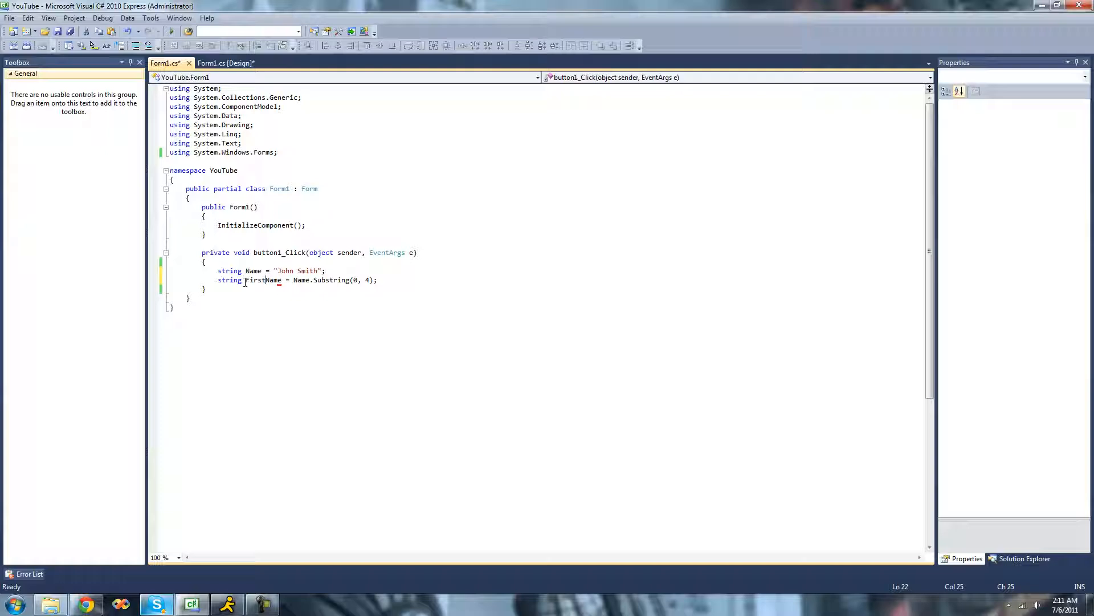
left_click(289, 272)
type("MessageBox.Show(FirstName);")
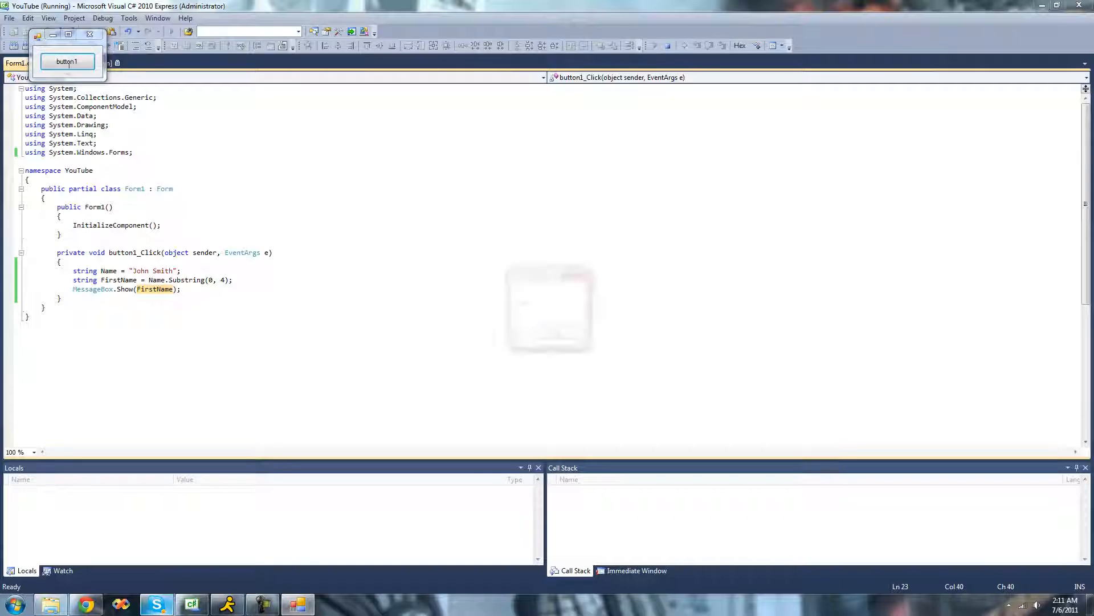
Step: Click button1 in the running form and dismiss the message box reading "John"
left_click(68, 61)
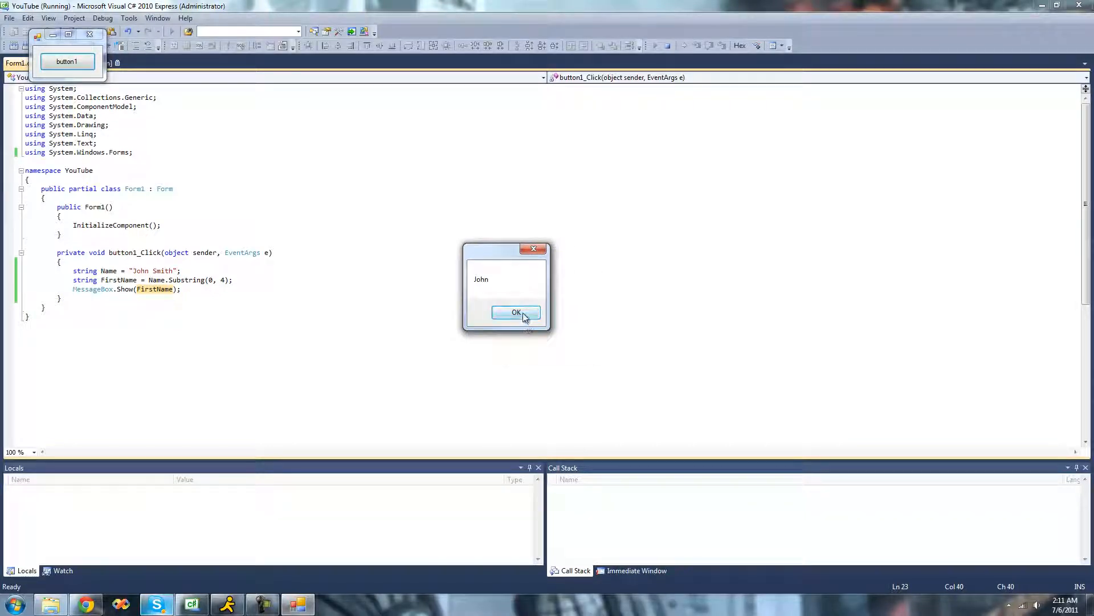
left_click(515, 312)
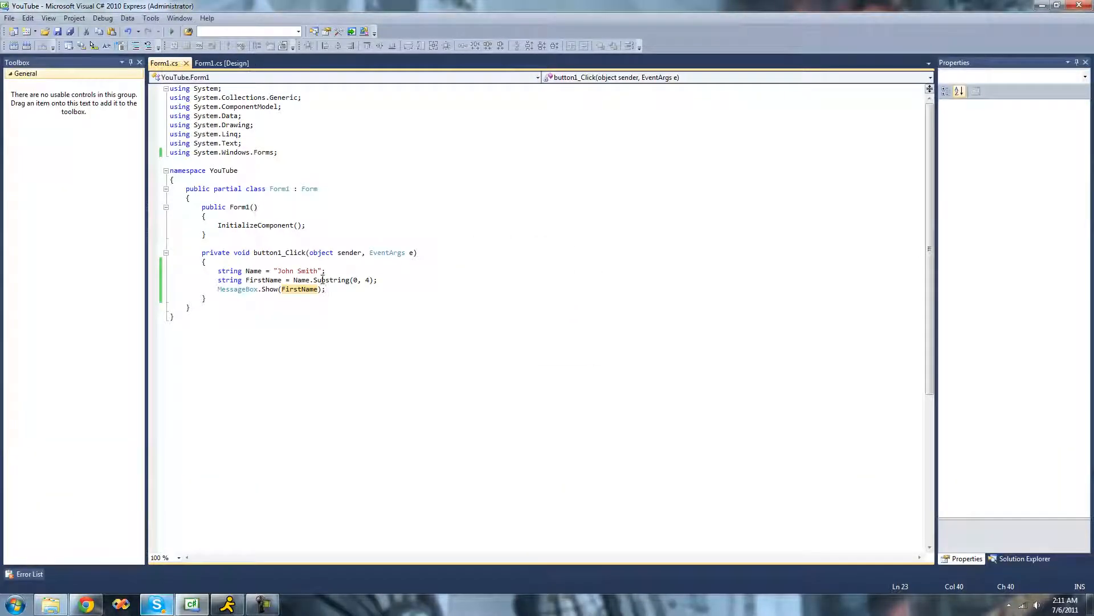
Step: Rename FirstName back to LastName in the declaration and the MessageBox.Show call
double_click(304, 271)
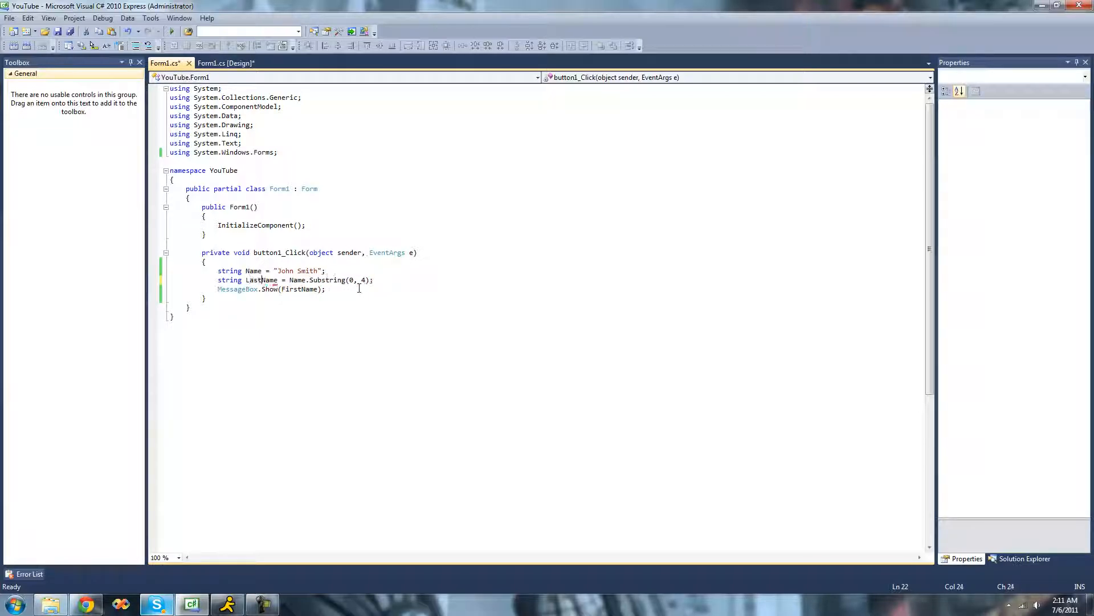
double_click(297, 288)
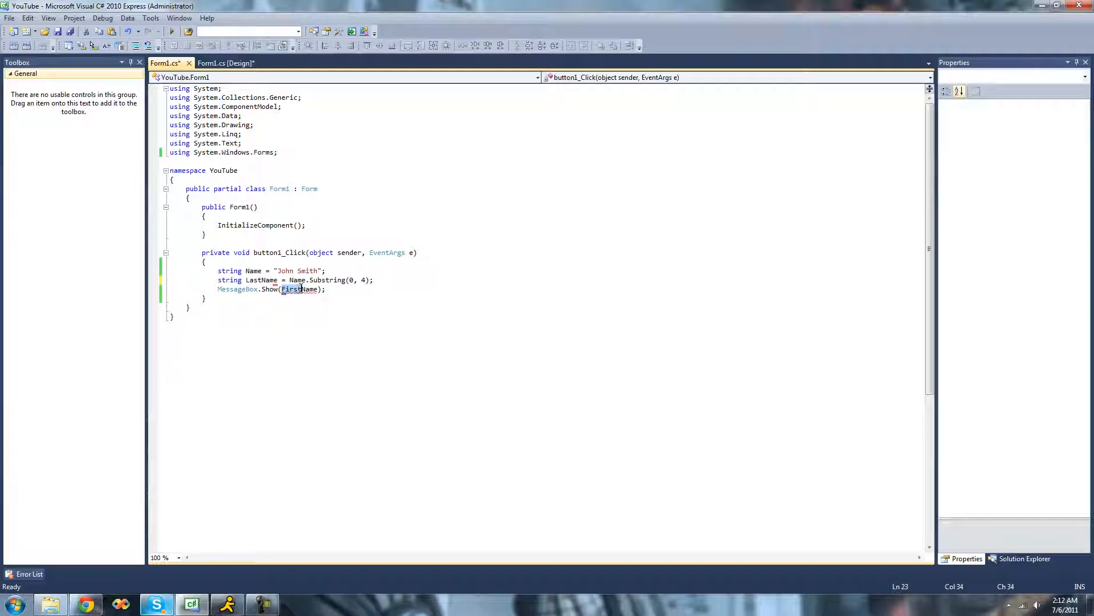
type("LAstName")
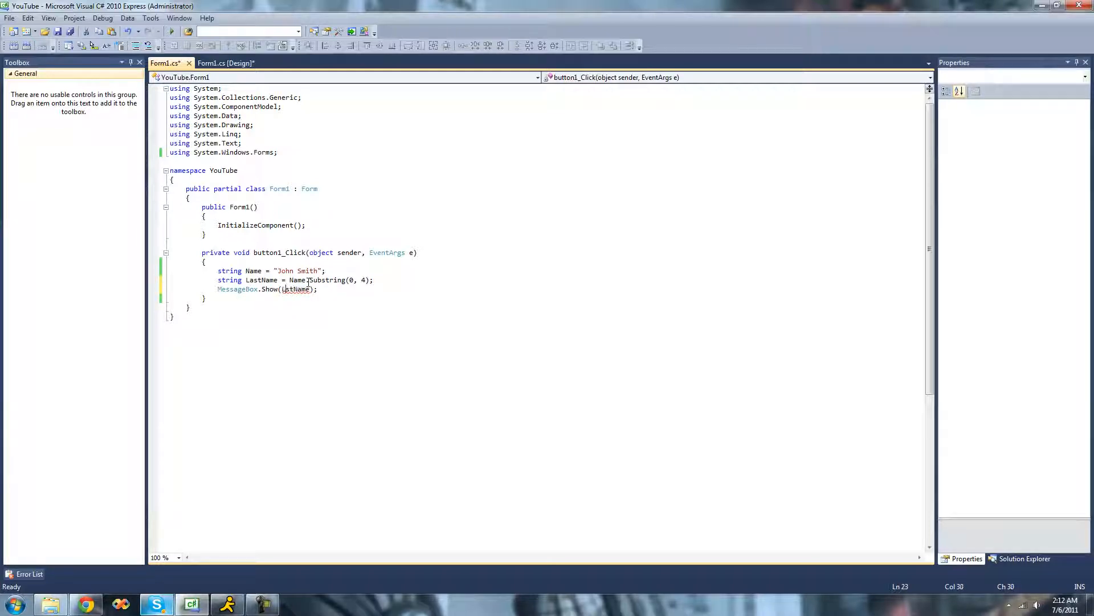
mouse_move(351, 281)
type("N")
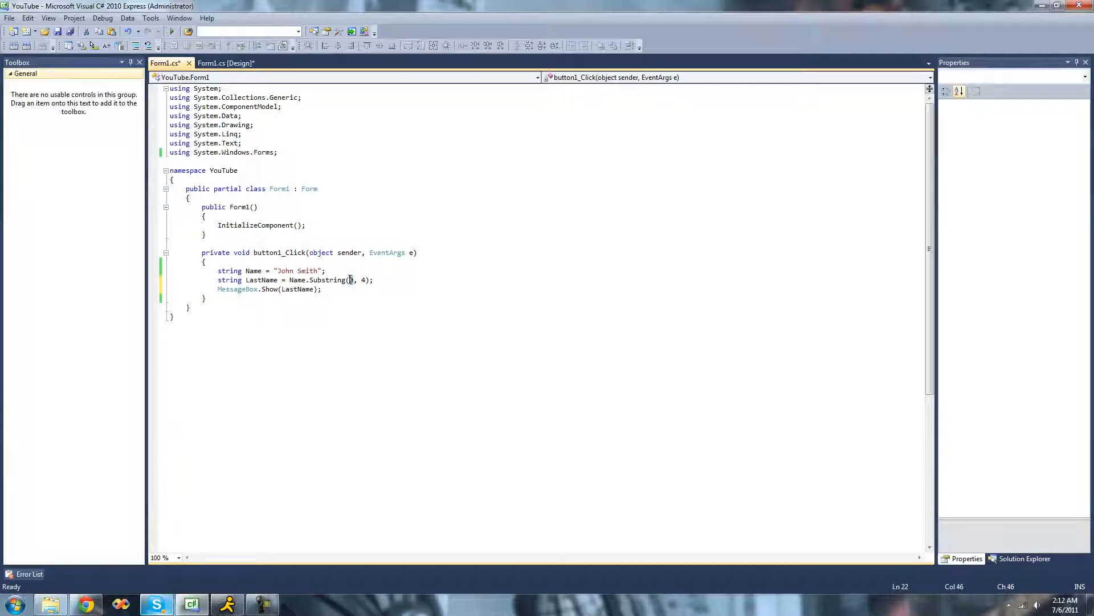
Step: Change the Substring arguments from (0, 4) to (5, 5)
left_click(275, 271)
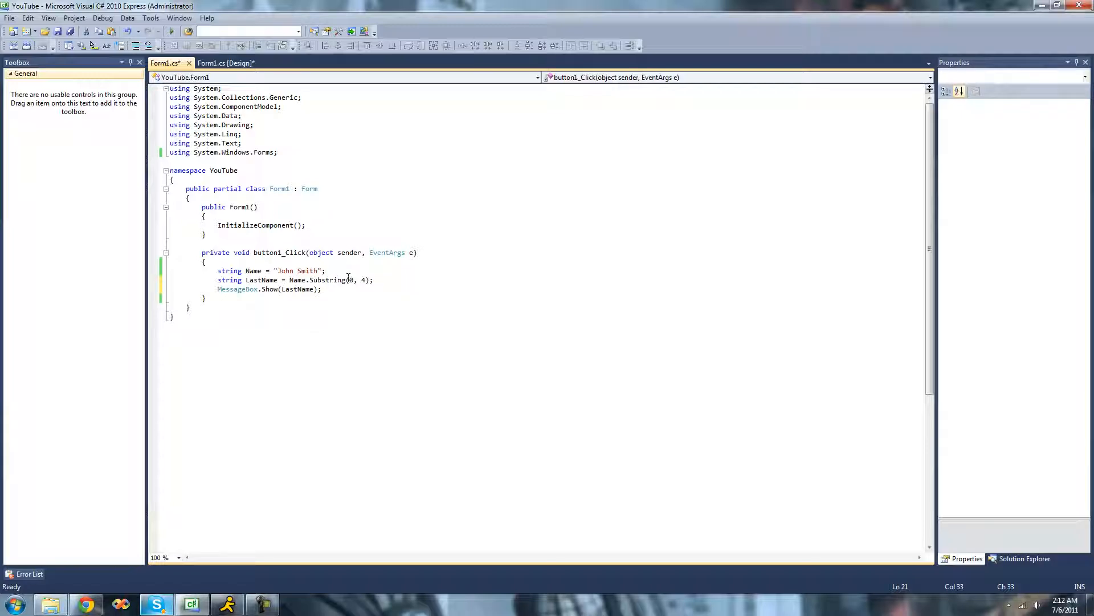
type("5")
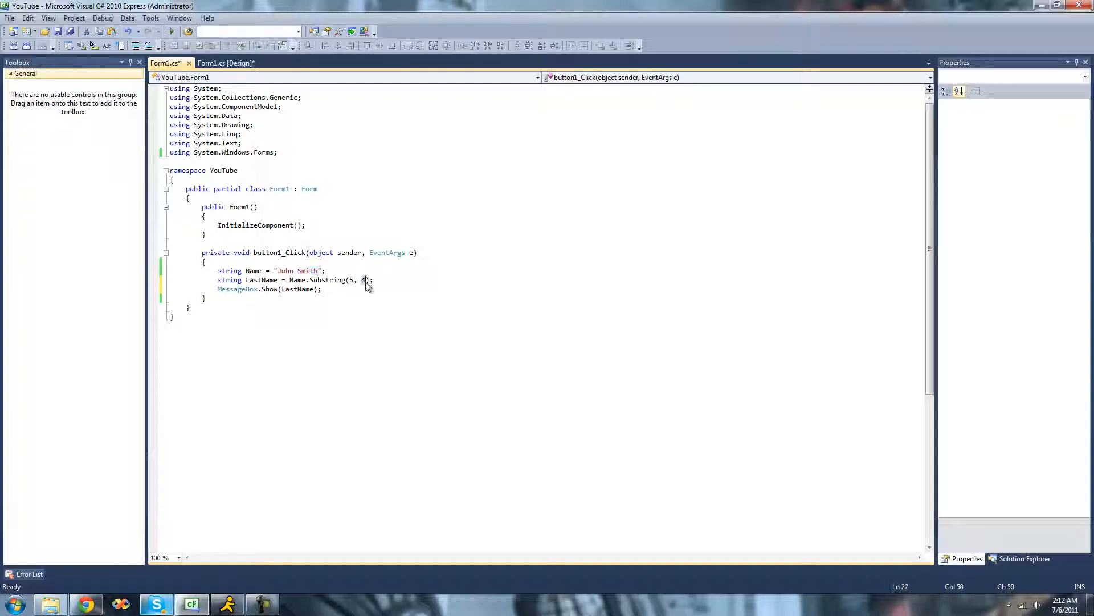
type("5")
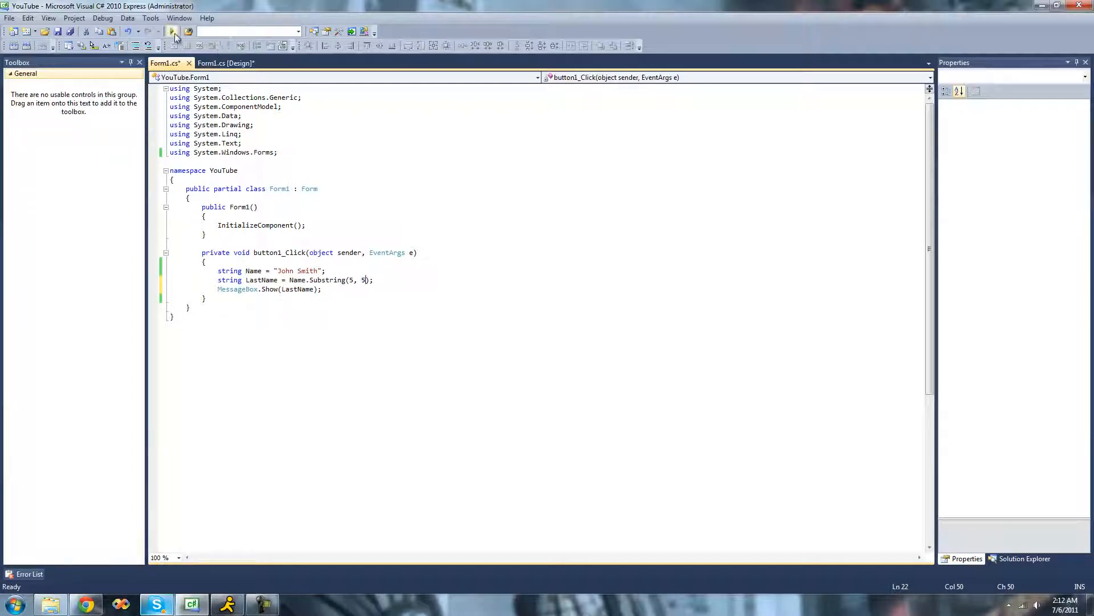
left_click(173, 32)
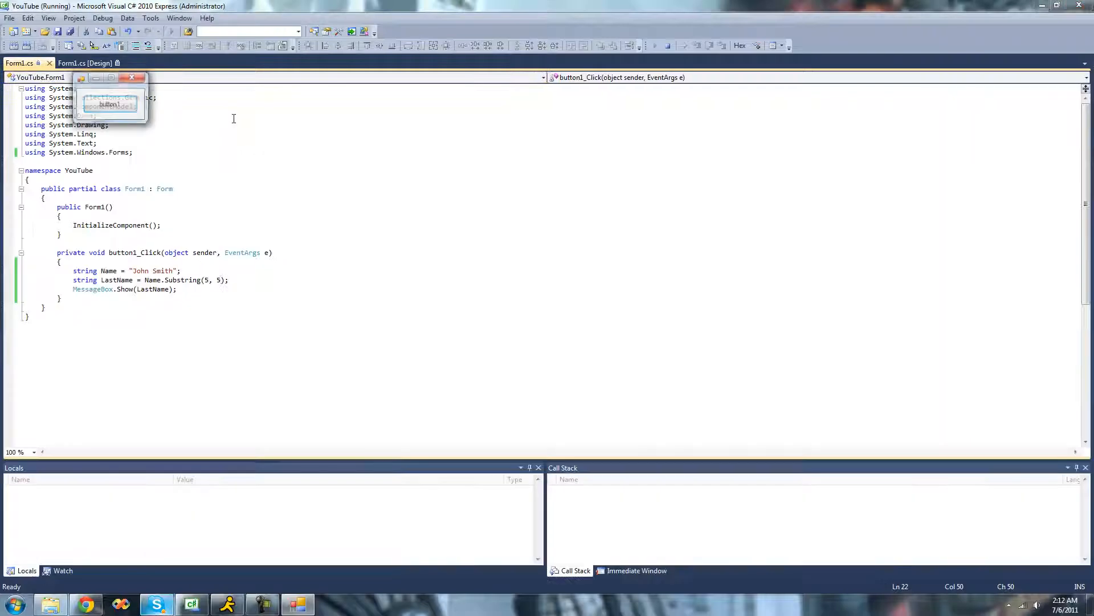
left_click(109, 103)
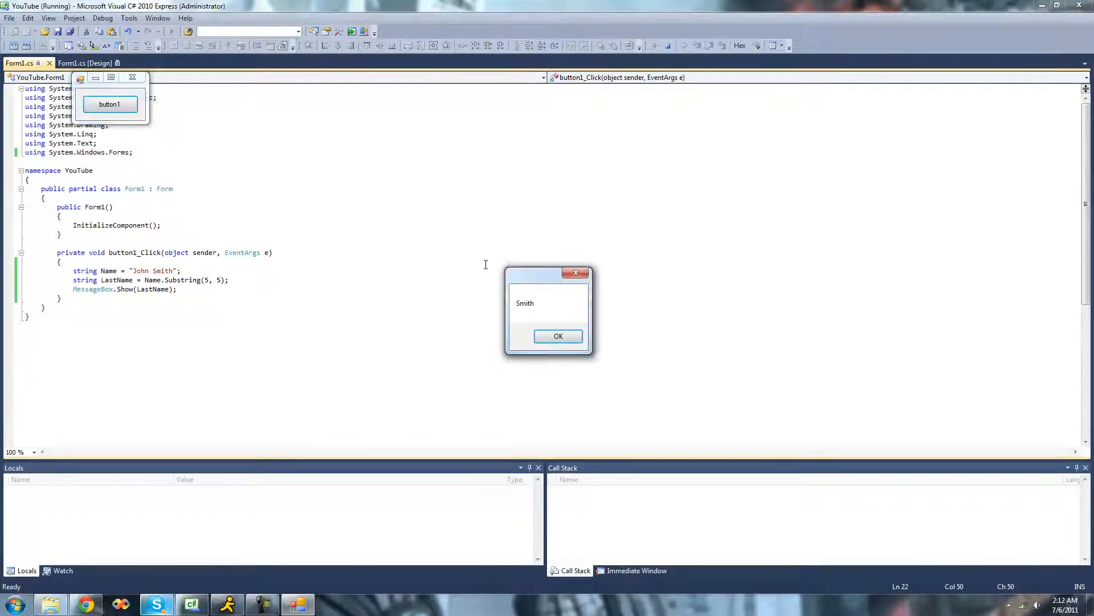
left_click(557, 335)
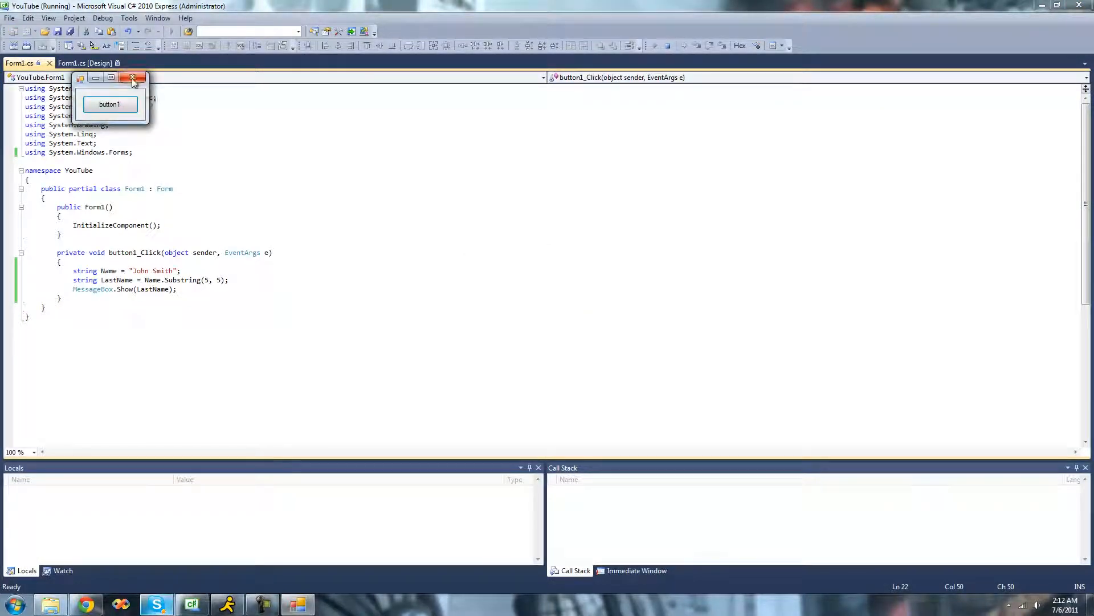
left_click(132, 77)
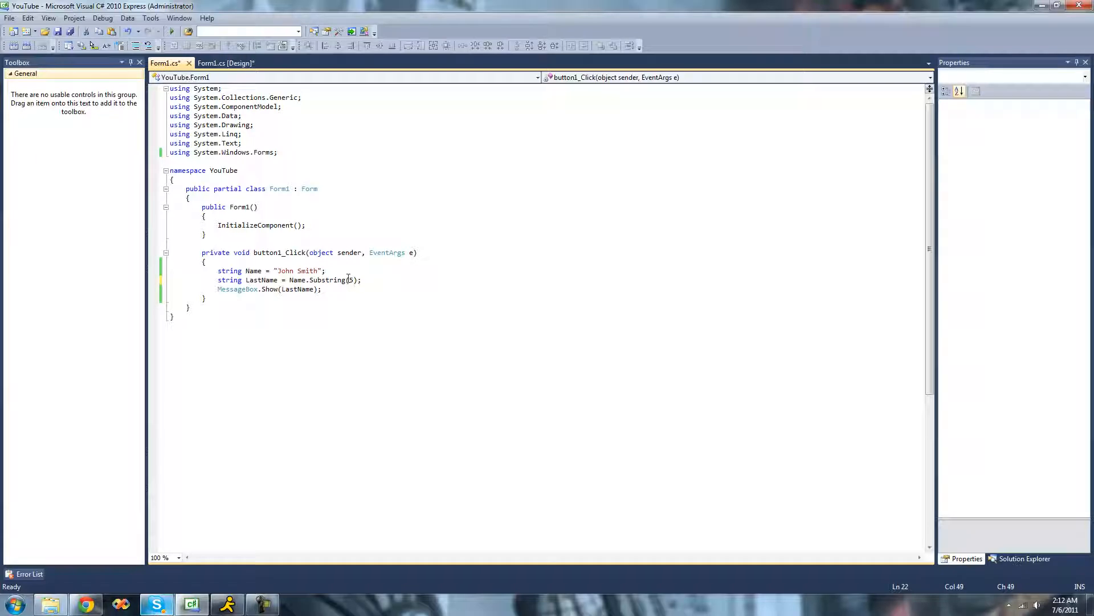
mouse_move(299, 272)
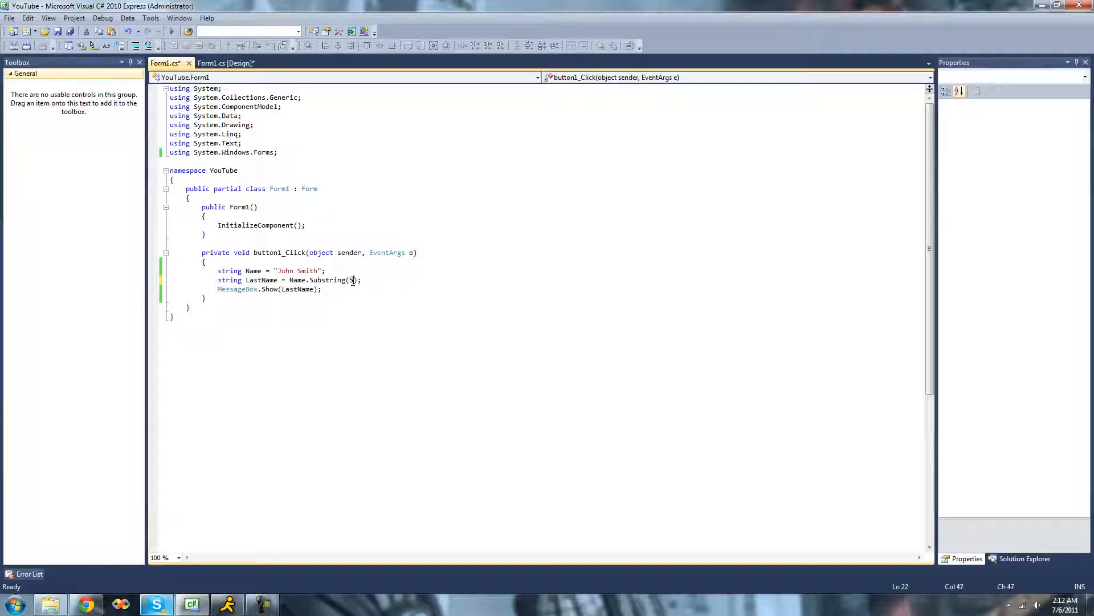
mouse_move(301, 271)
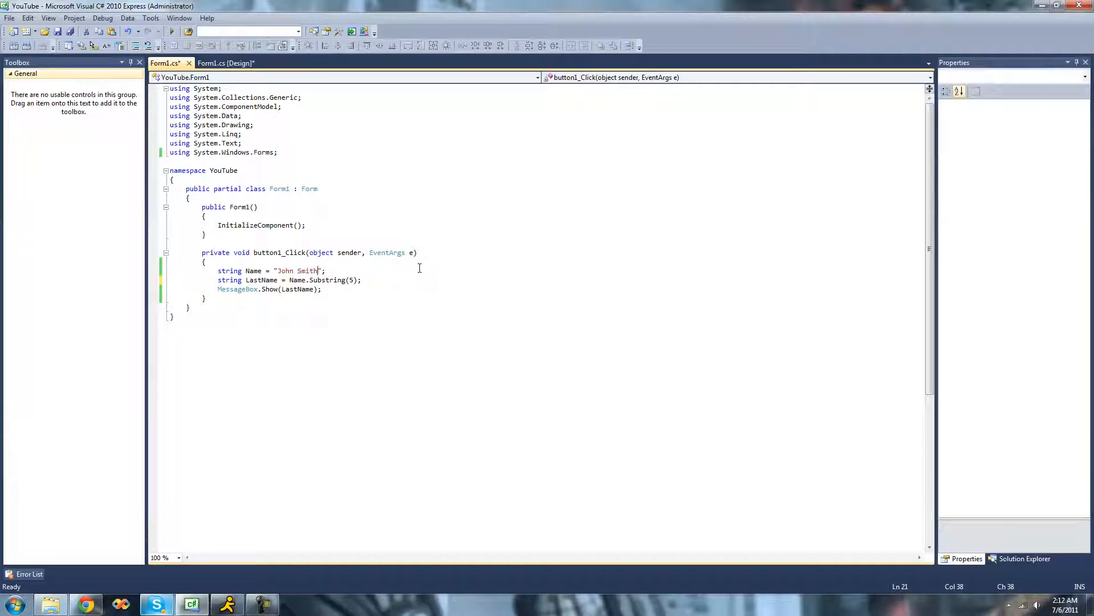
Step: Extend the Name string to "John Smith sdfgsdf" and begin restoring Substring's length argument
type("sdfgsdf")
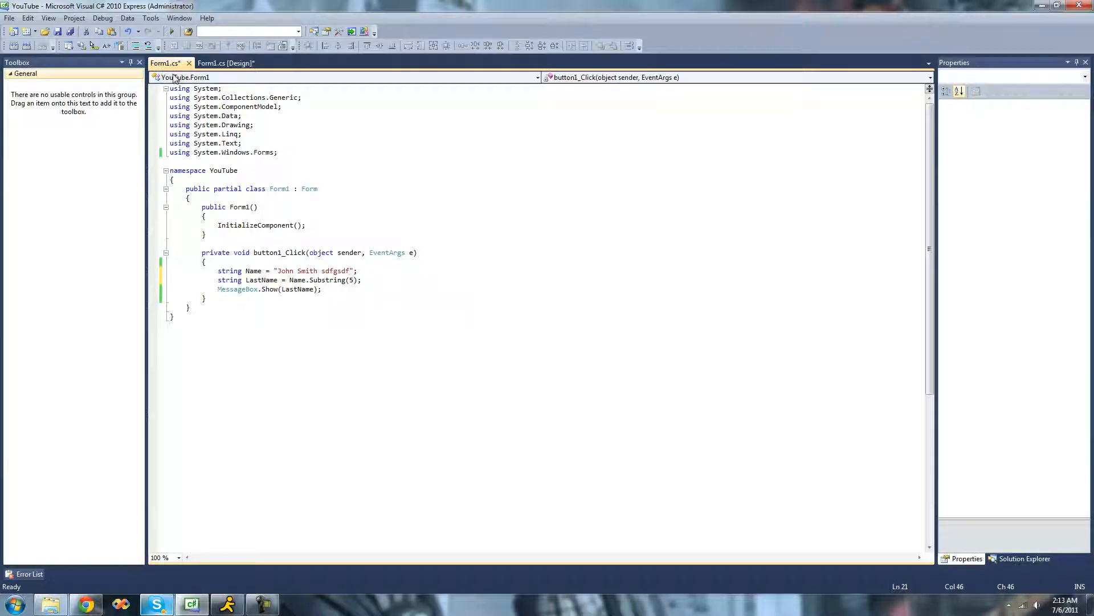
left_click(171, 31)
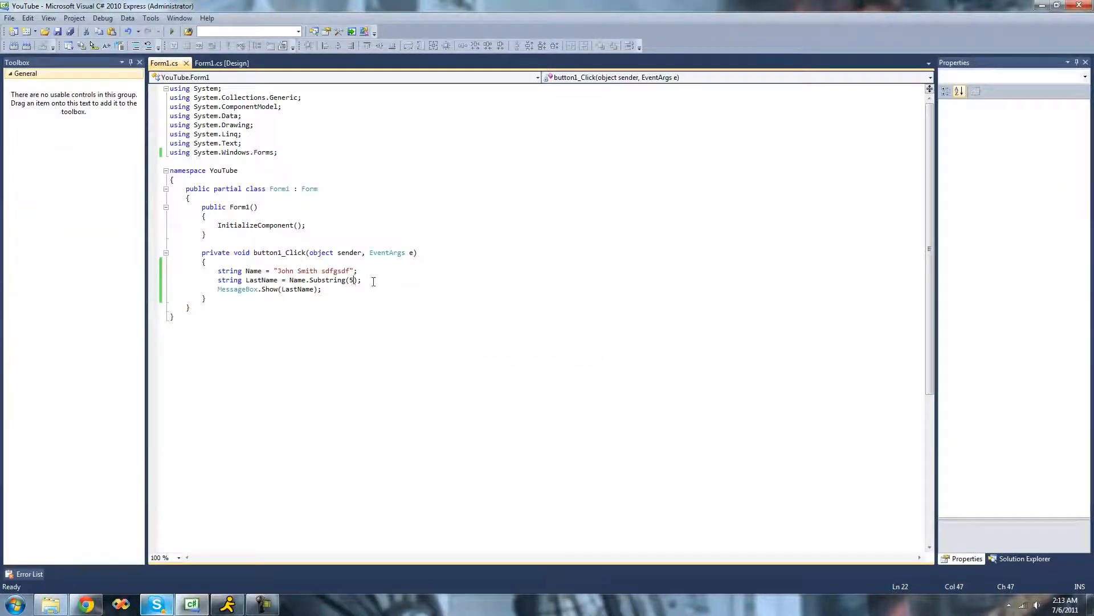
type(", 5")
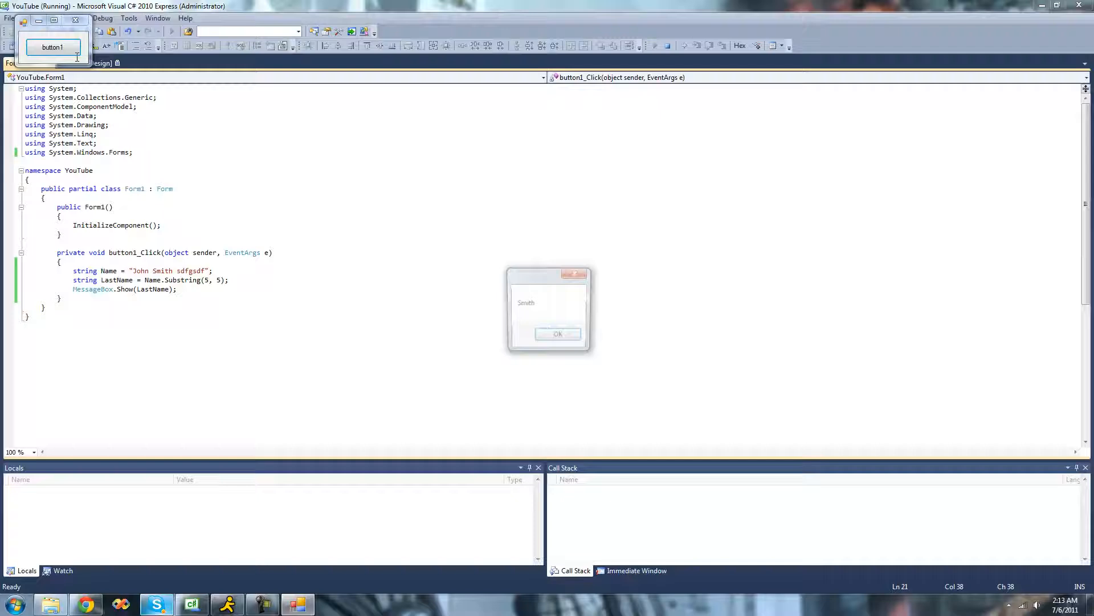
Step: Confirm the message box still reads "Smith" with the longer name and close it
left_click(558, 334)
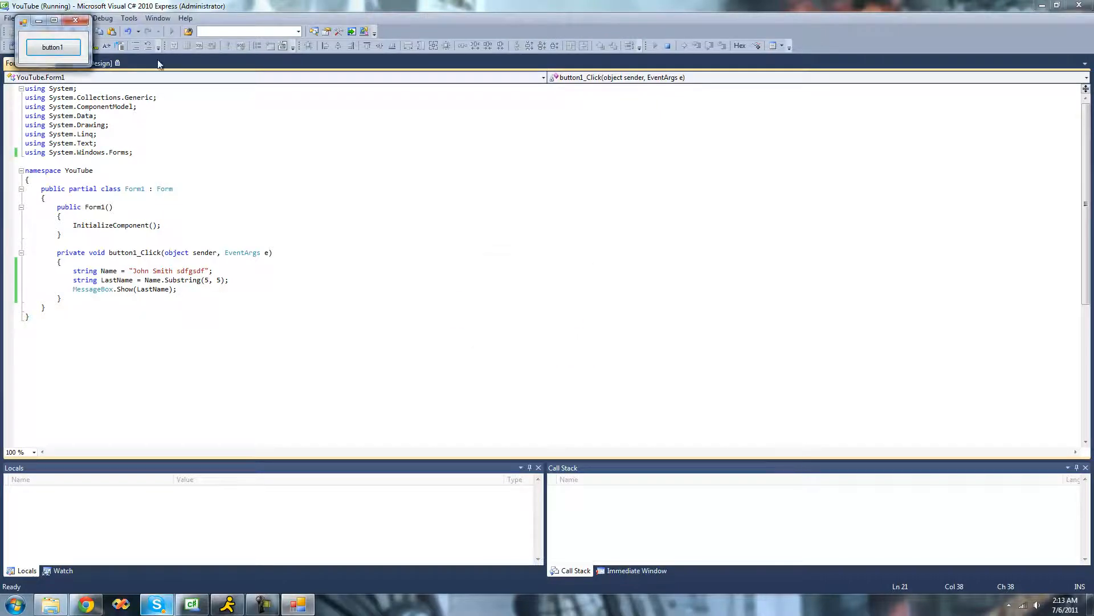